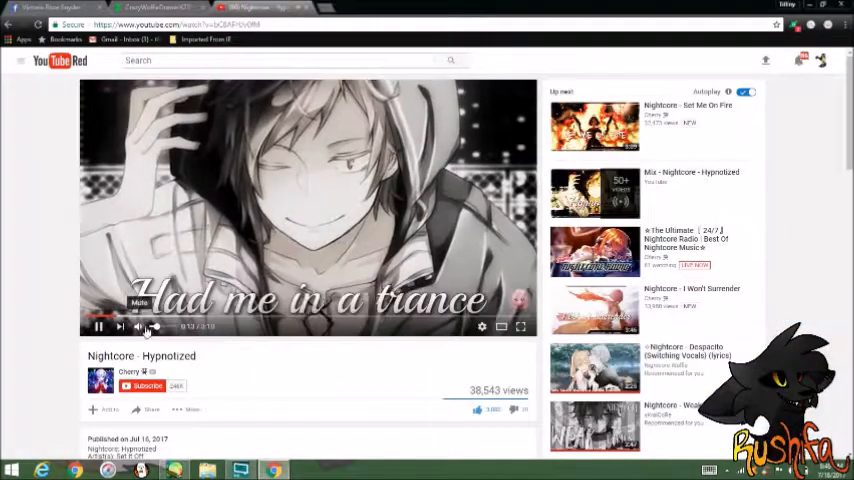
Finish the lying wolf's lineart on its layer and bring up the Save As dialog.
{"action": "left_click", "coordinate": [140, 470]}
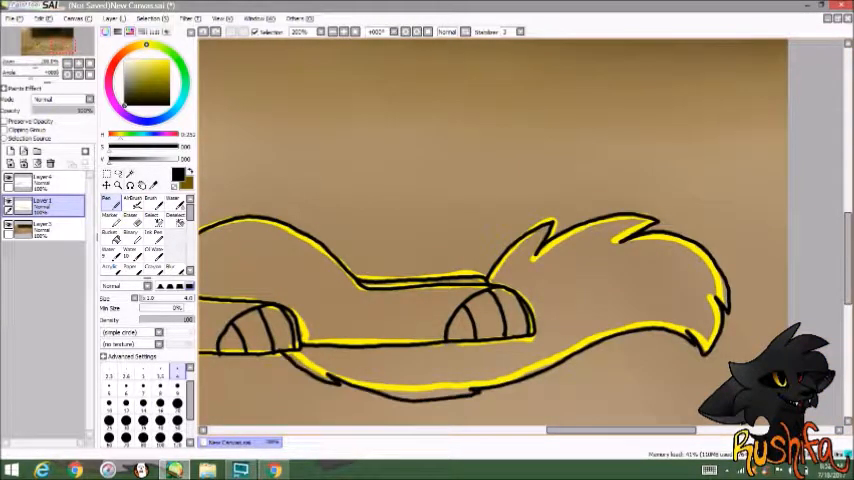
{"action": "left_click", "coordinate": [130, 204]}
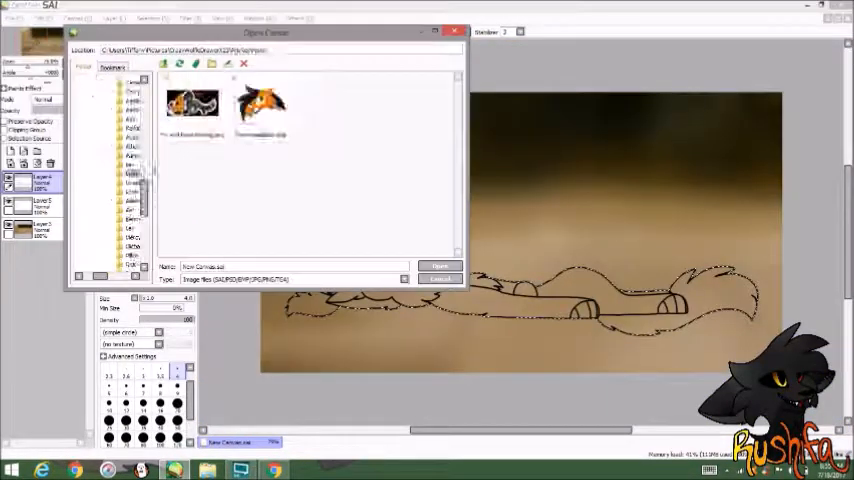
Colour the wolf on the dark vignetted background, save it, and add the CrazyWolfieDrawerX23 text overlay.
{"action": "left_click", "coordinate": [438, 266]}
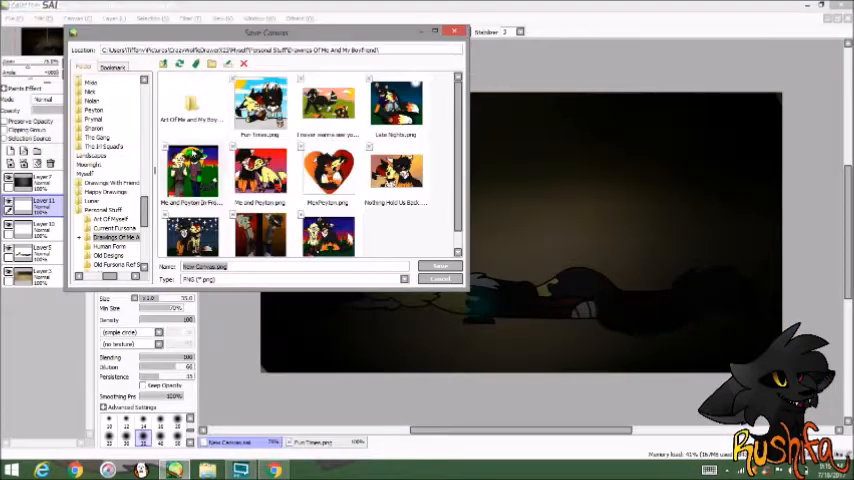
{"action": "left_click", "coordinate": [114, 246]}
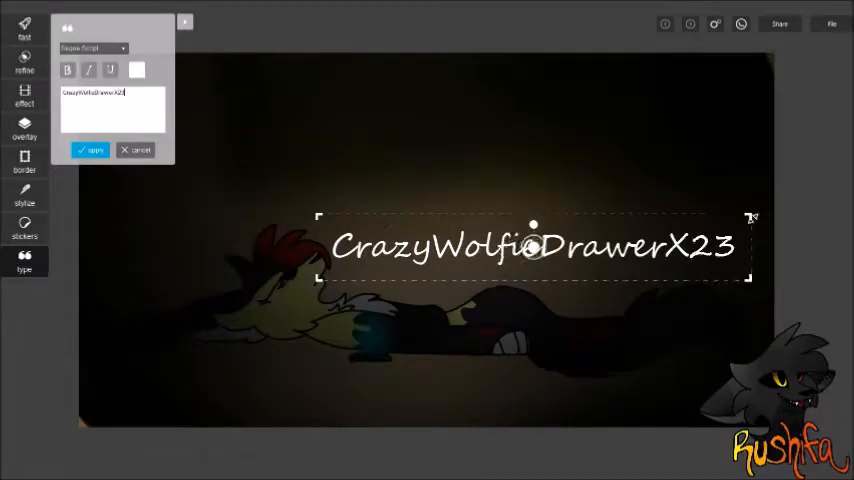
{"action": "left_click", "coordinate": [90, 150]}
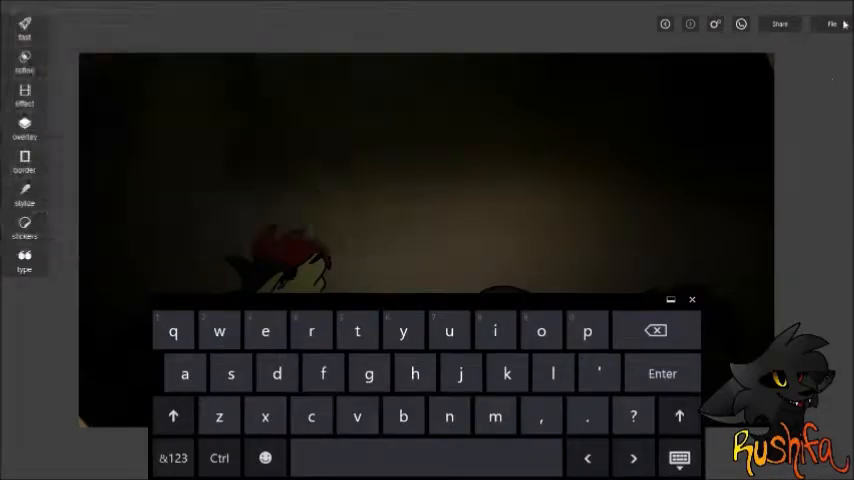